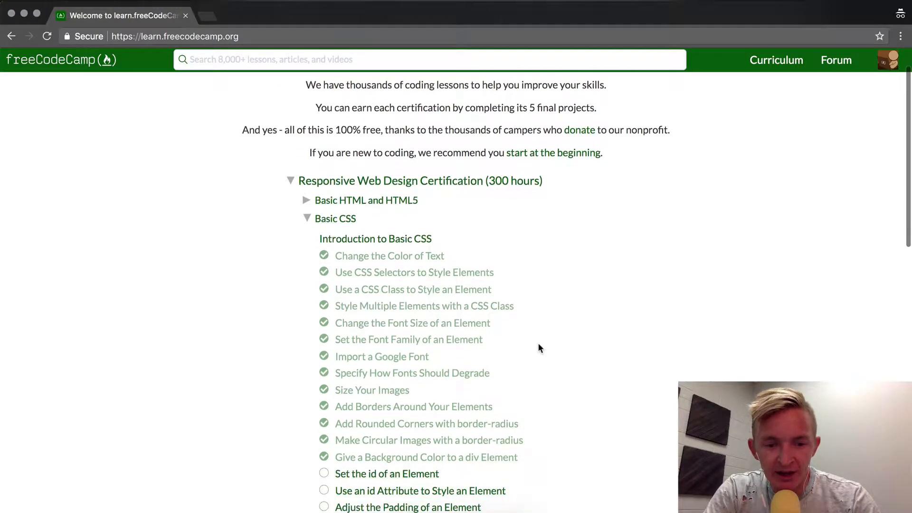
# - Open the 'Set the id of an Element' lesson from the Basic CSS list
pyautogui.click(387, 473)
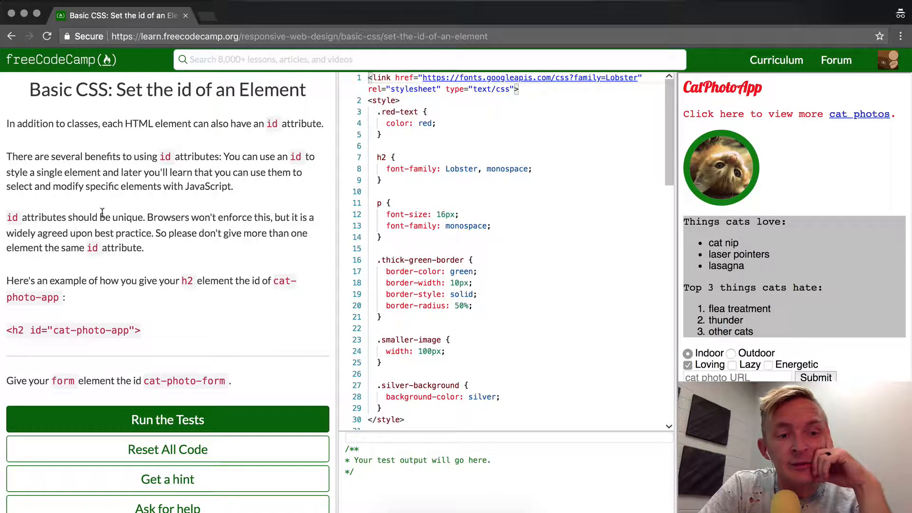
pyautogui.moveTo(201, 220)
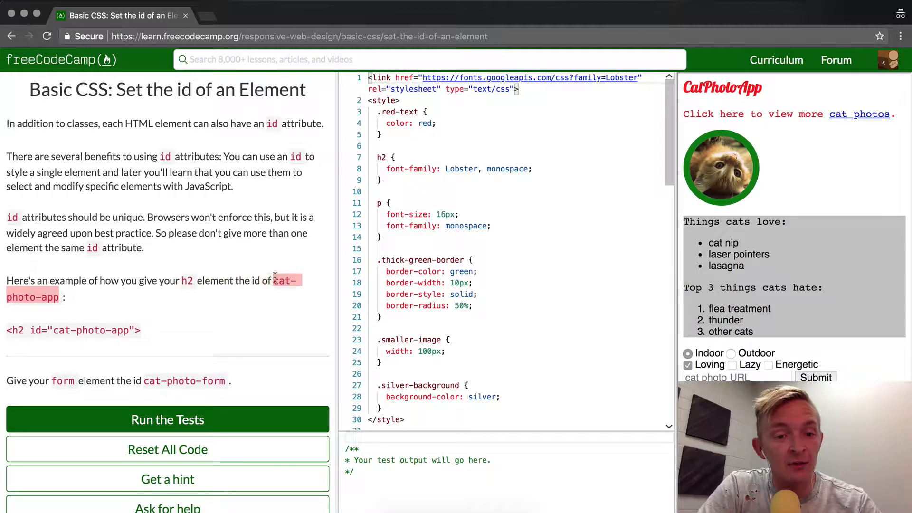
pyautogui.scroll(-3)
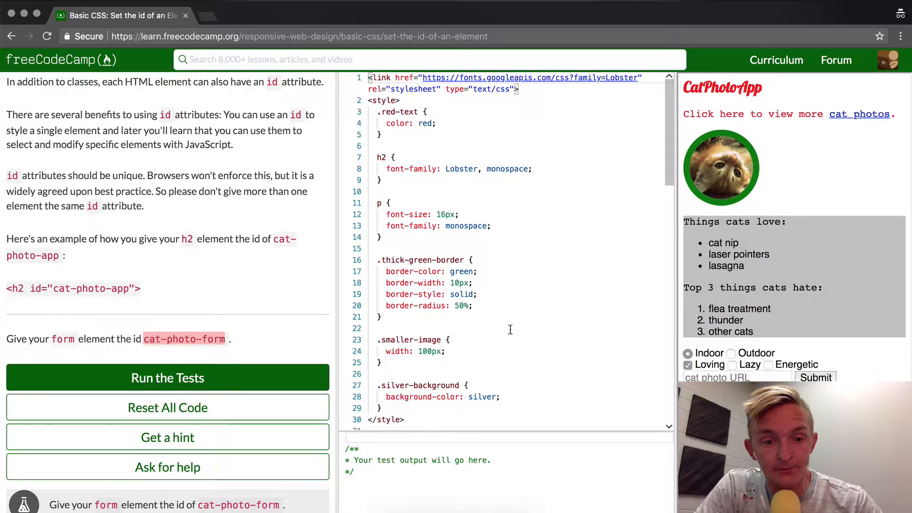
pyautogui.scroll(-3)
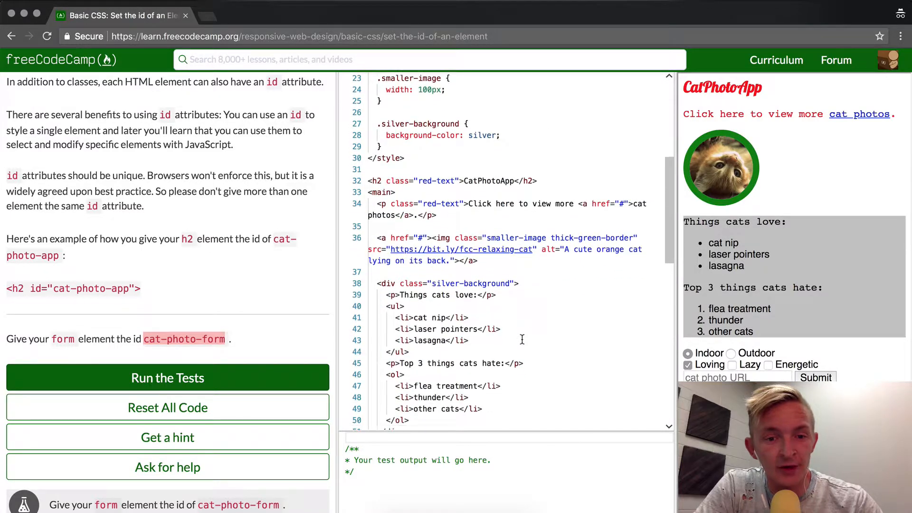
# - Give the CatPhotoApp form id="cat-photo-form" and run the tests to pass the lesson
pyautogui.scroll(-3)
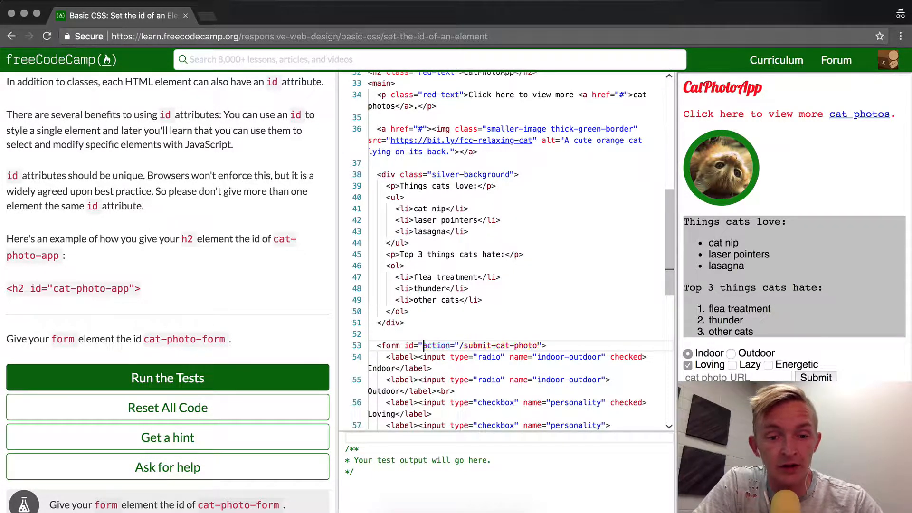
pyautogui.write('cat-photo-form"')
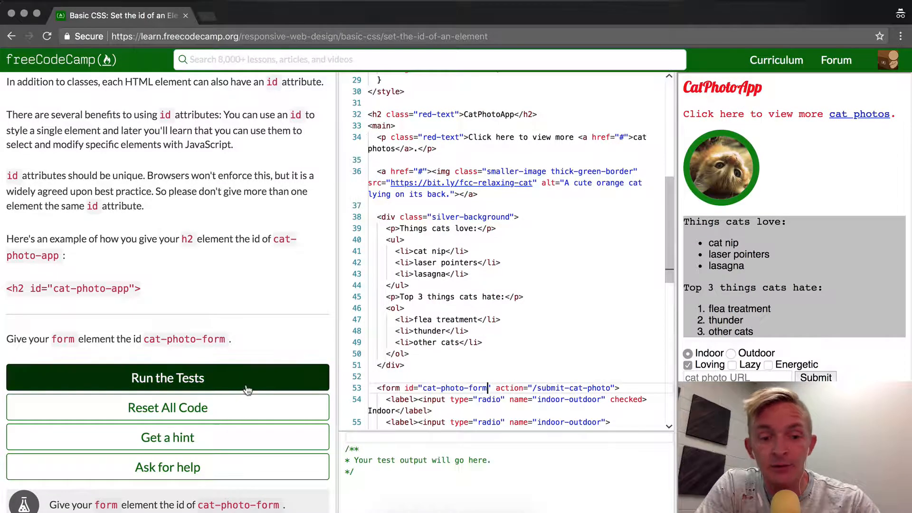
pyautogui.click(167, 377)
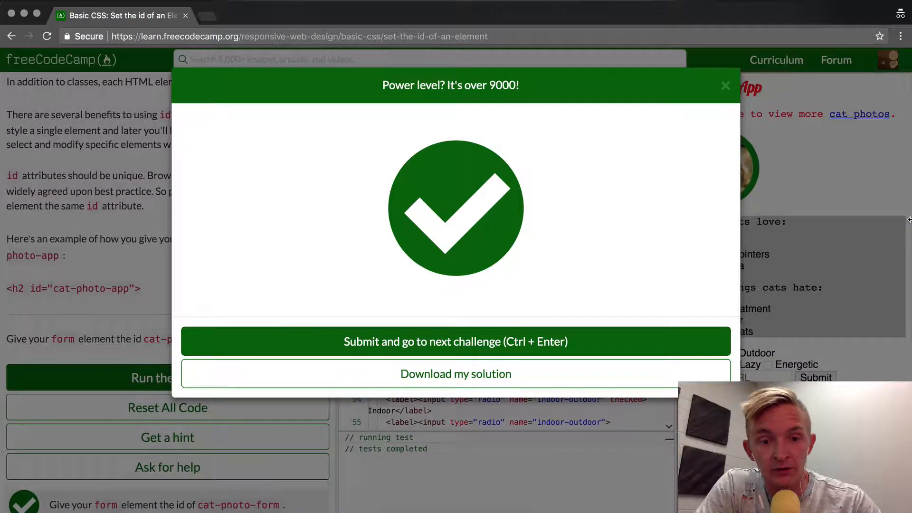